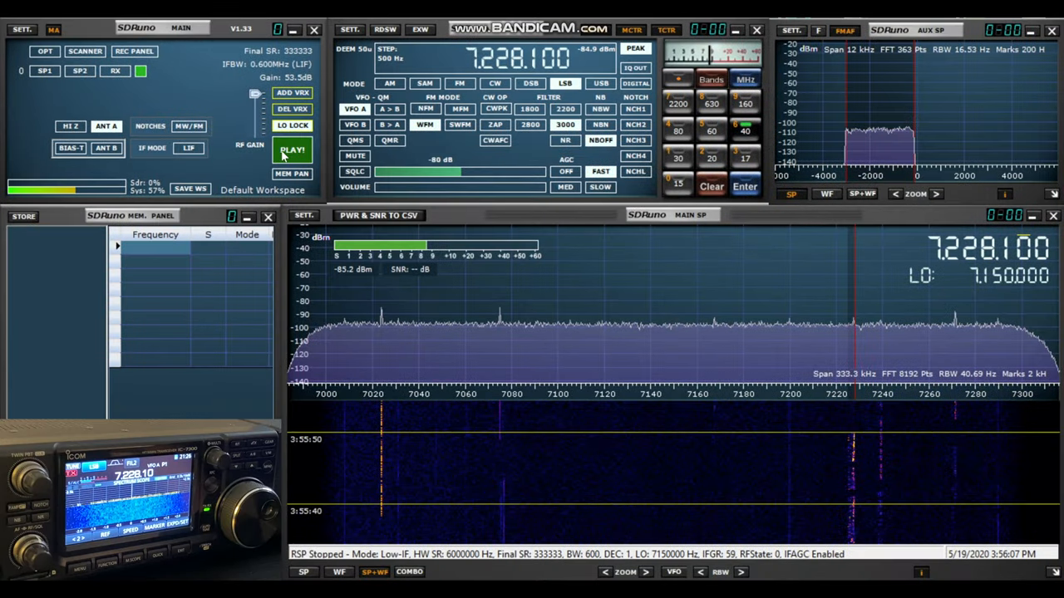
Step: Start the RSP stream with PLAY! so the spectrum around 7.228 MHz goes live
{"action": "left_click", "coordinate": [292, 149]}
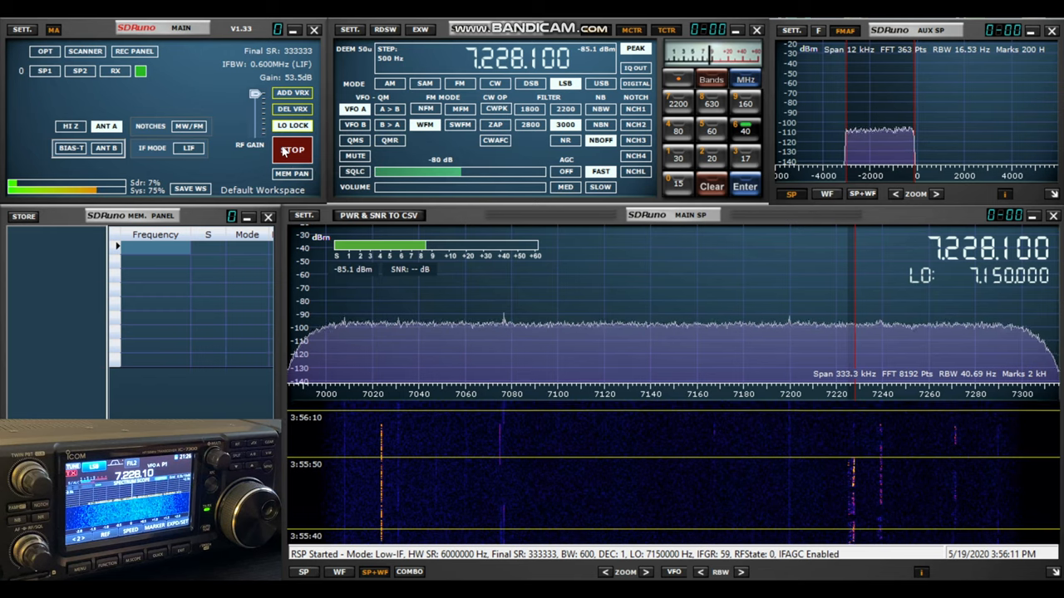
{"action": "left_click", "coordinate": [293, 150]}
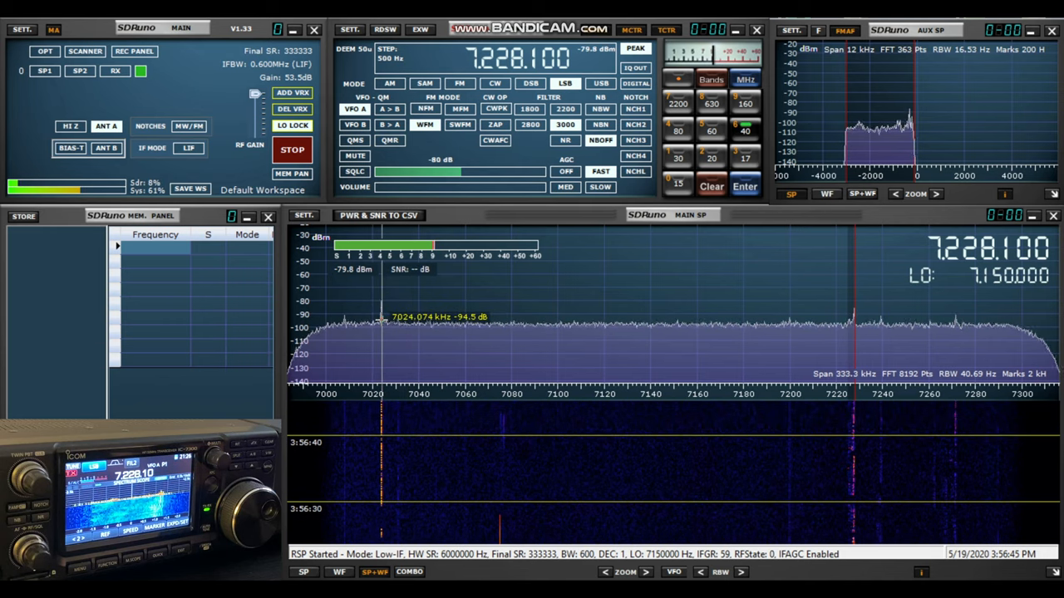
Step: Tune onto the CW signal at 7024 kHz in the main spectrum
{"action": "left_click", "coordinate": [495, 83]}
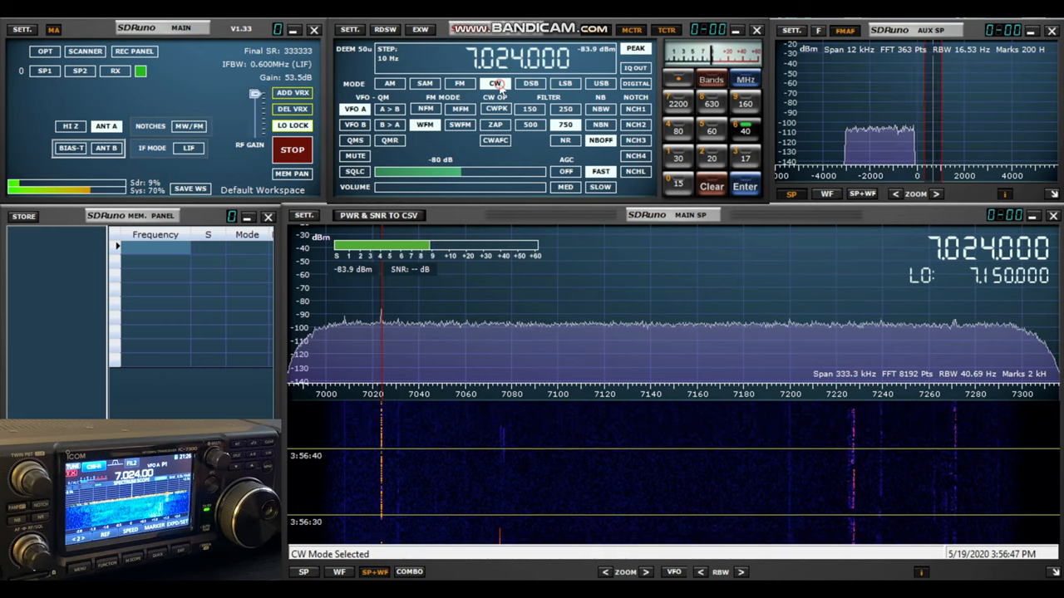
{"action": "mouse_move", "coordinate": [494, 83]}
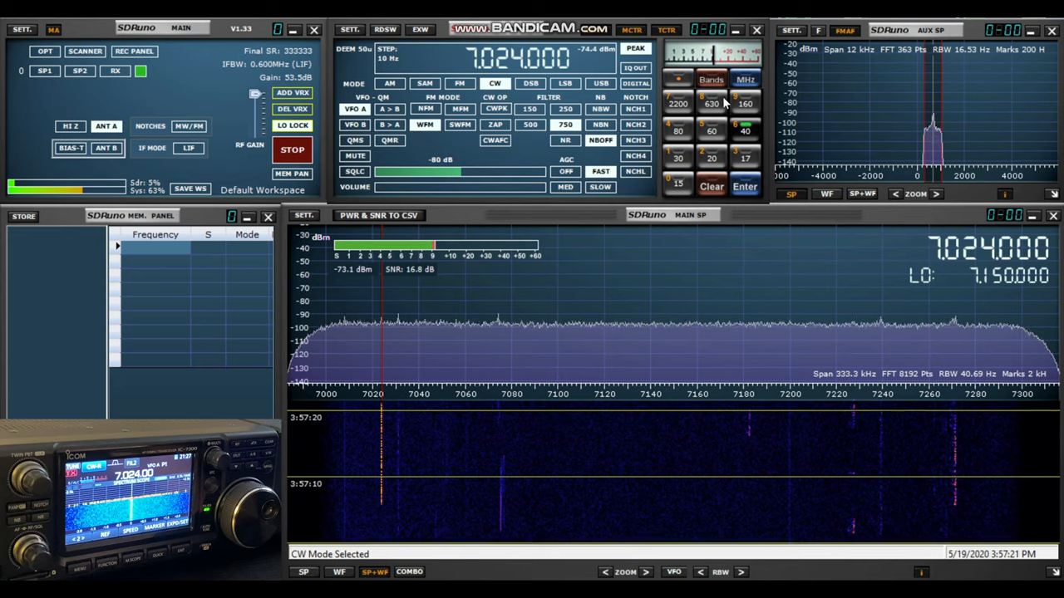
{"action": "mouse_move", "coordinate": [713, 156]}
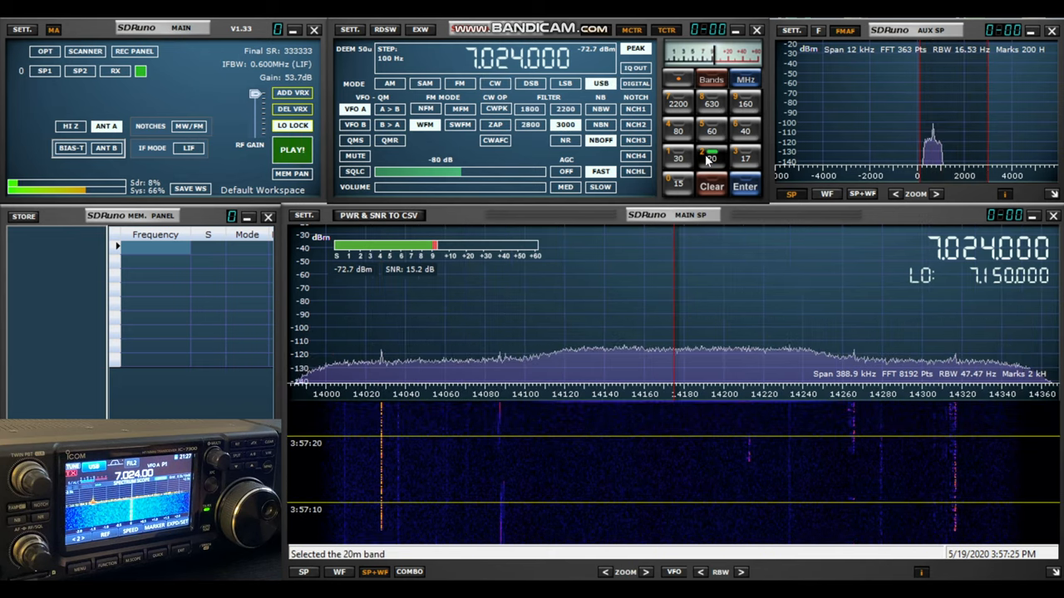
{"action": "left_click", "coordinate": [292, 150]}
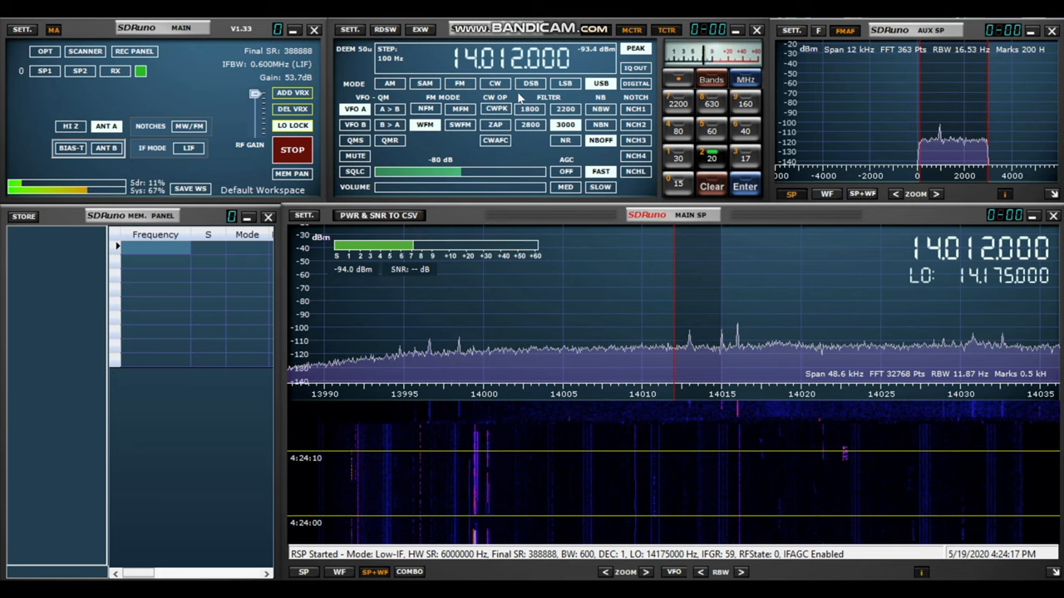
Step: Switch to CW mode and tune onto the signal at 14.012880 MHz
{"action": "left_click", "coordinate": [494, 84]}
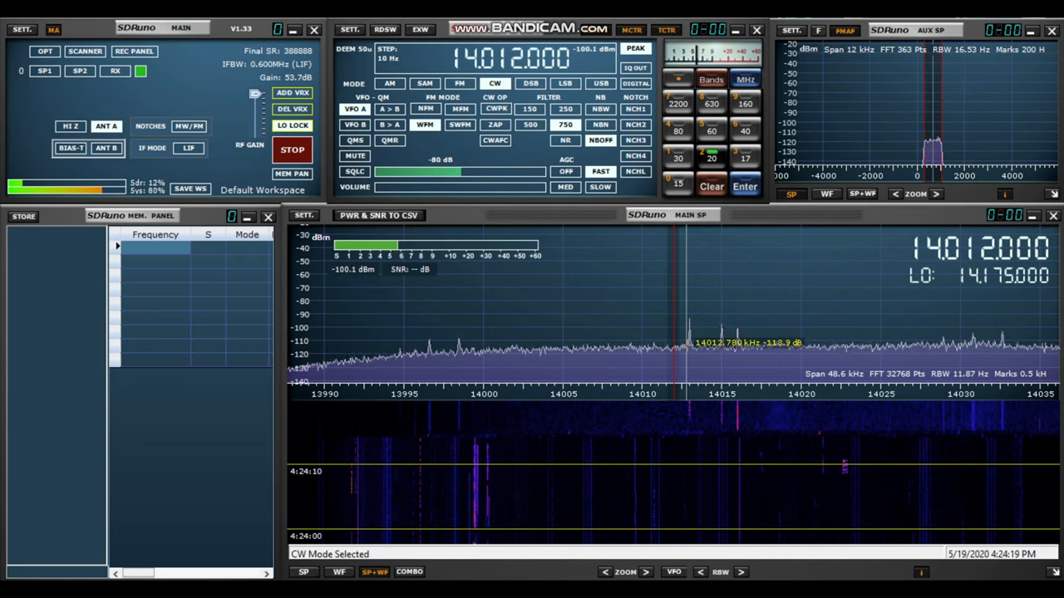
{"action": "left_click", "coordinate": [690, 353]}
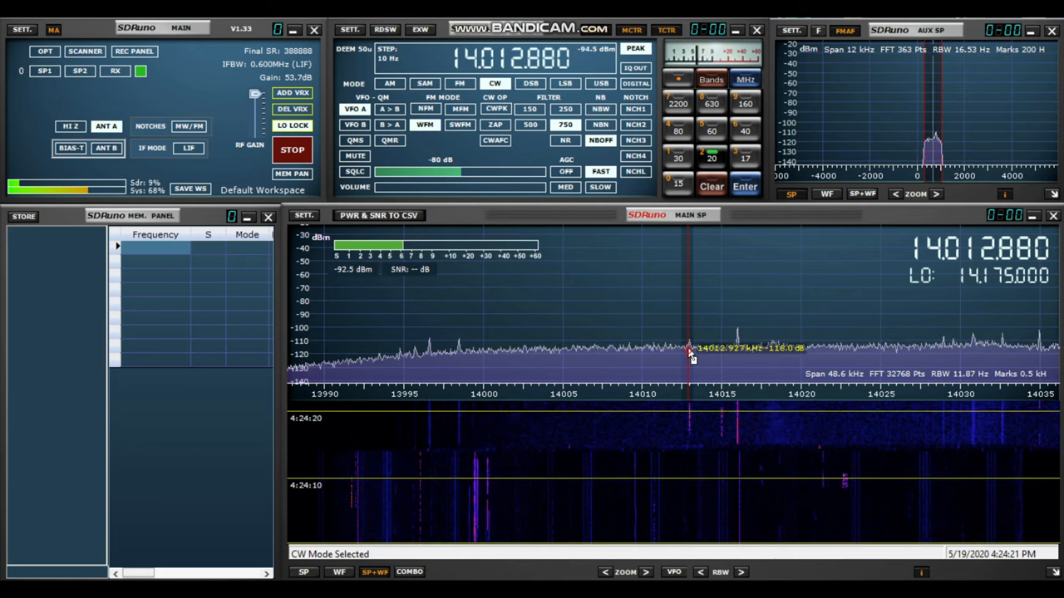